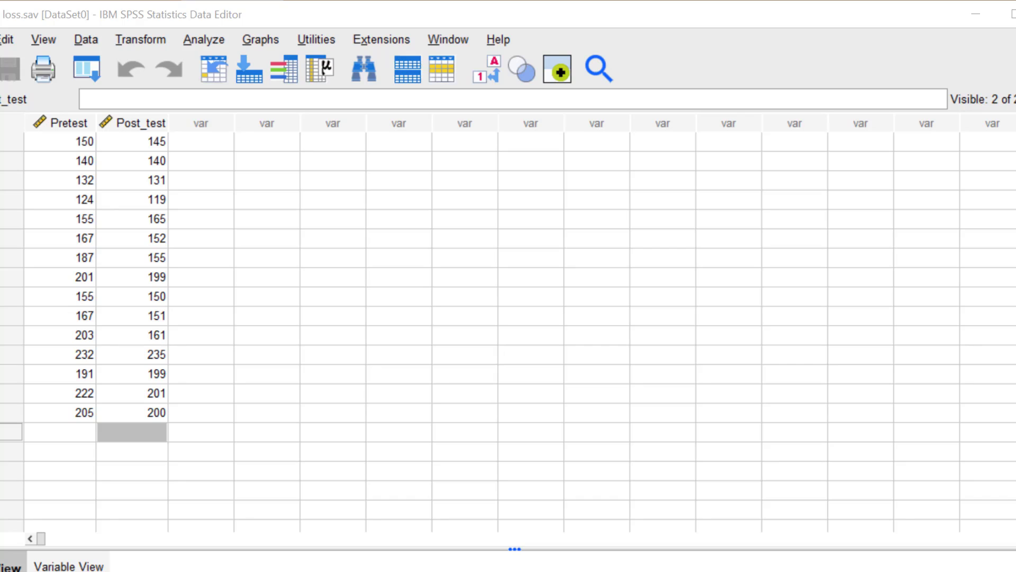
pyautogui.moveTo(654, 5)
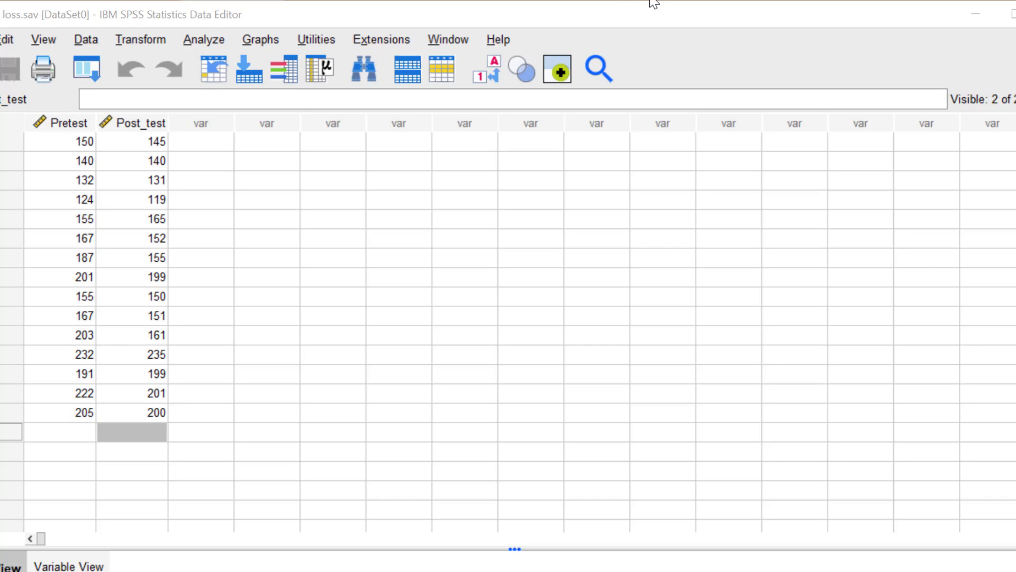
pyautogui.moveTo(610, 8)
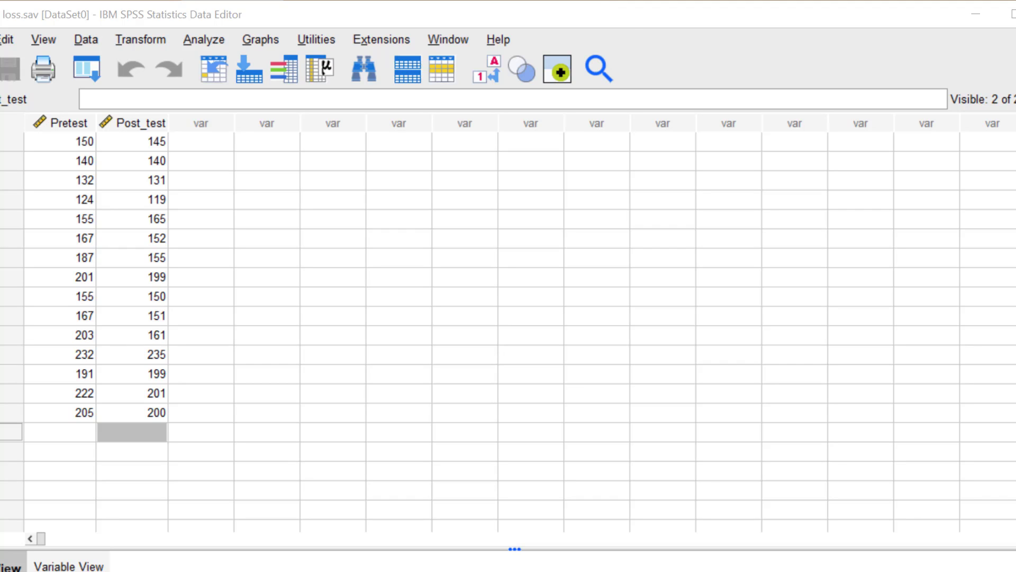
pyautogui.moveTo(165, 10)
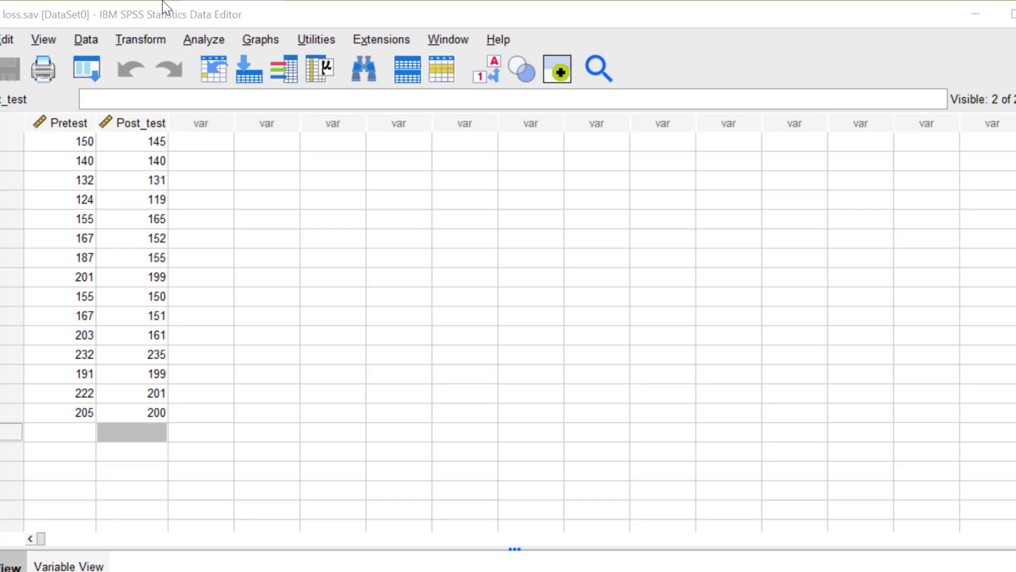
pyautogui.moveTo(155, 7)
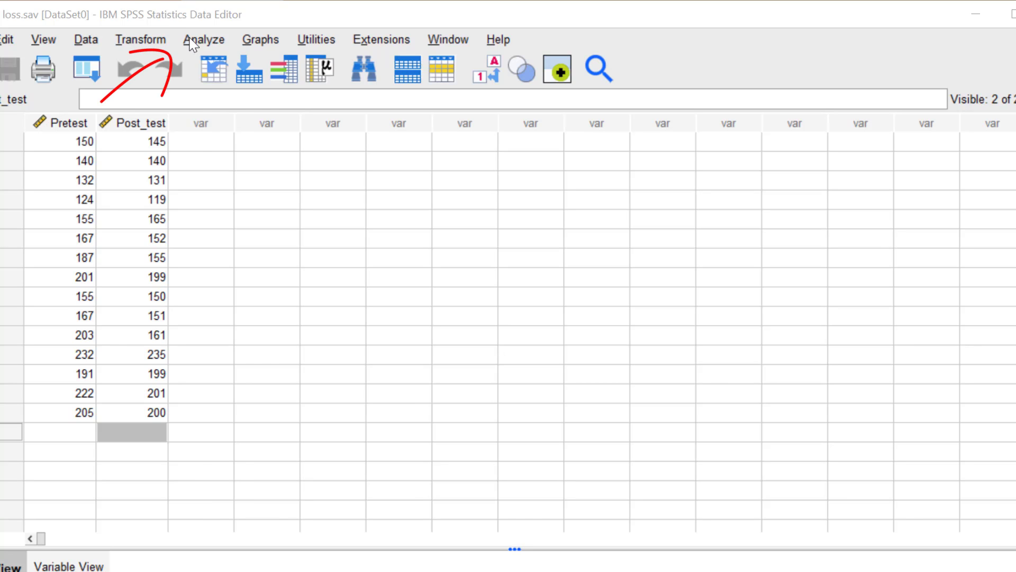
# Step: Start a Paired-Samples T Test from Analyze > Compare Means
pyautogui.click(204, 39)
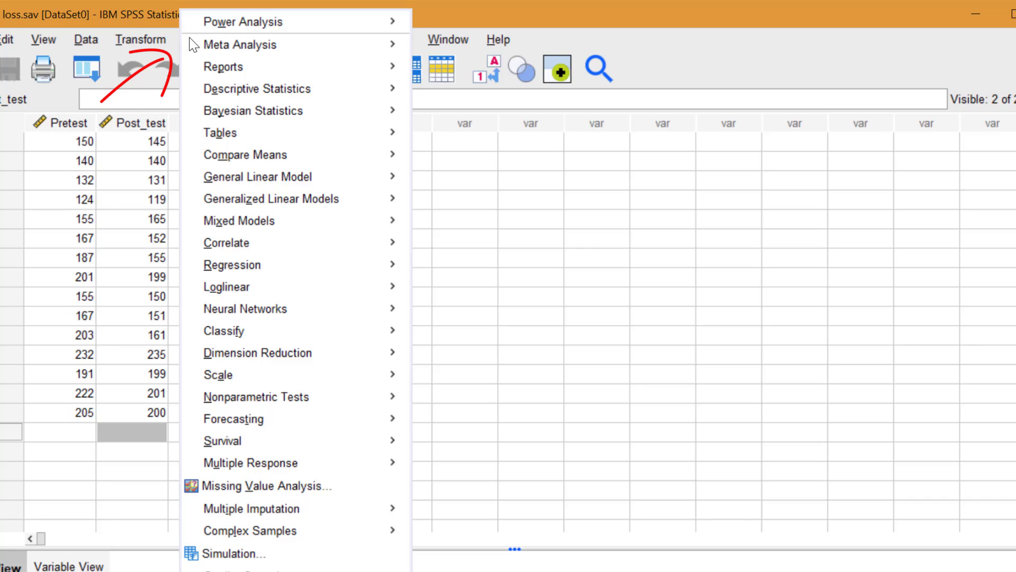
pyautogui.moveTo(244, 155)
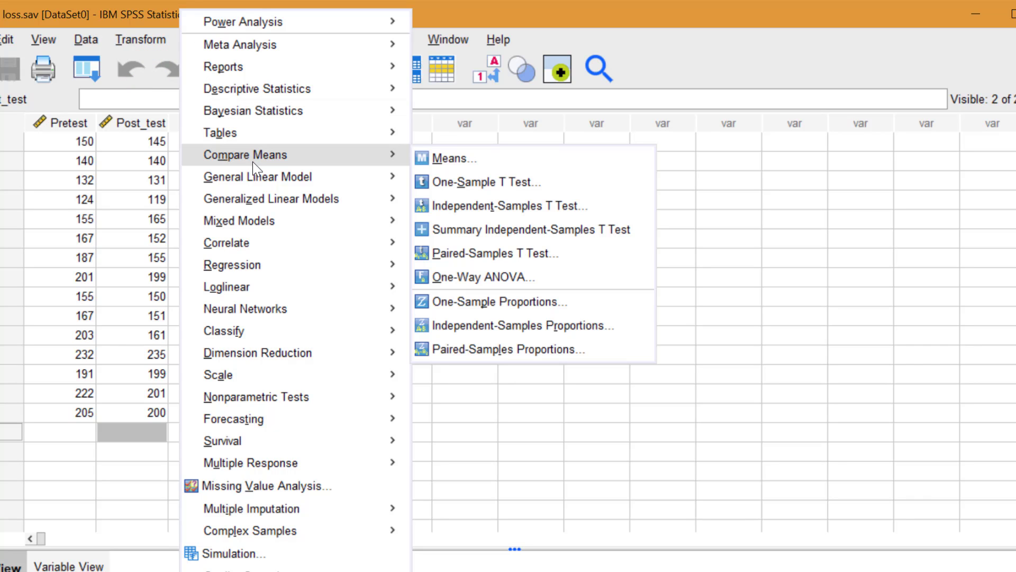
pyautogui.moveTo(403, 160)
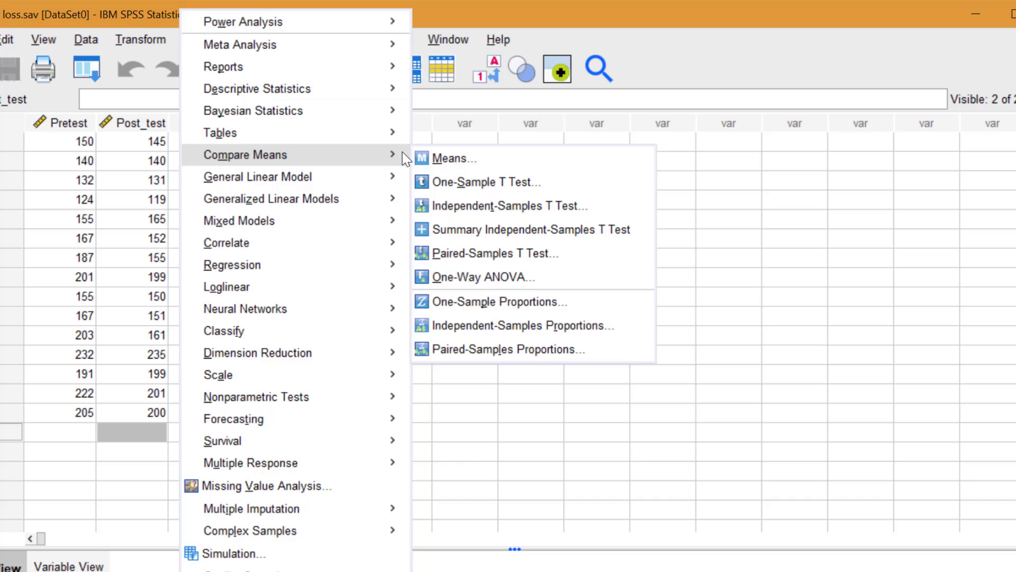
pyautogui.moveTo(476, 253)
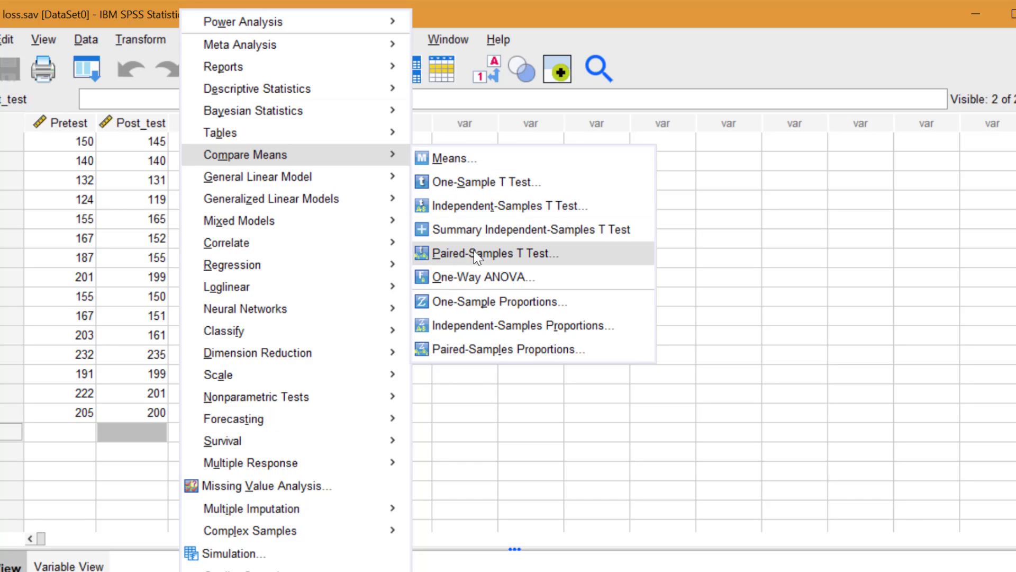
pyautogui.click(494, 253)
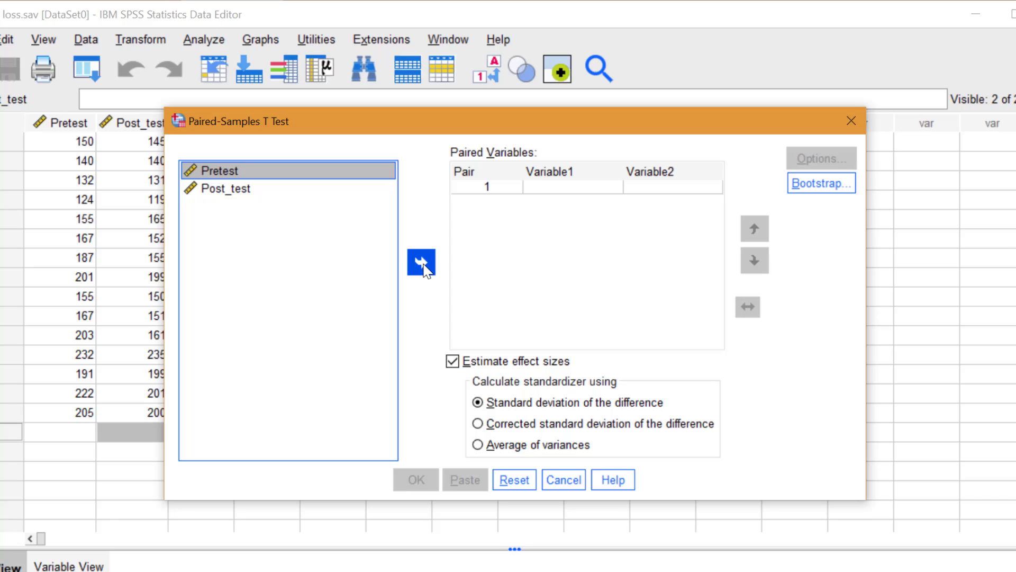
# Step: Pair Pretest with Post_test as Pair 1 and run the paired-samples t-test
pyautogui.click(421, 264)
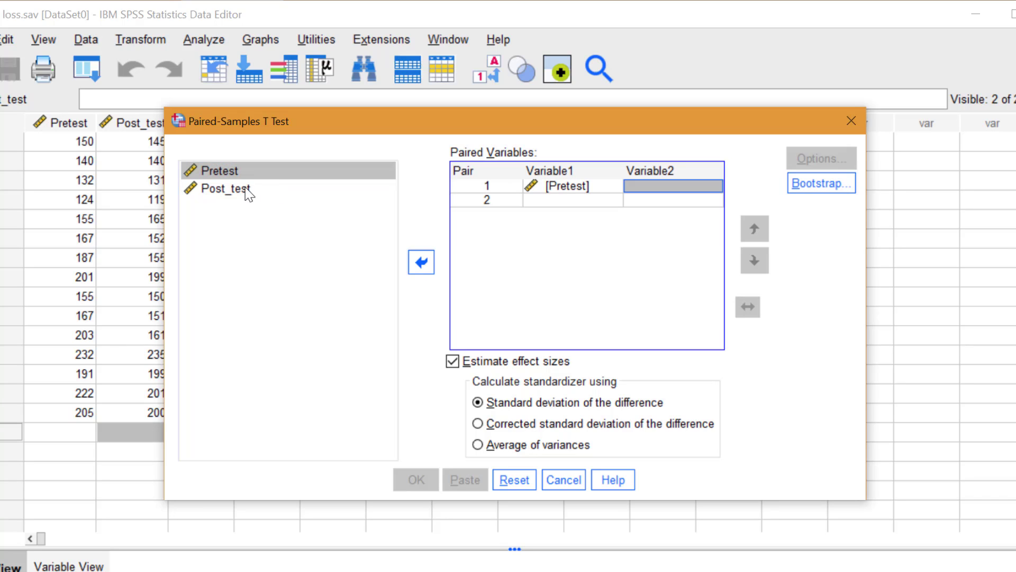
pyautogui.click(226, 189)
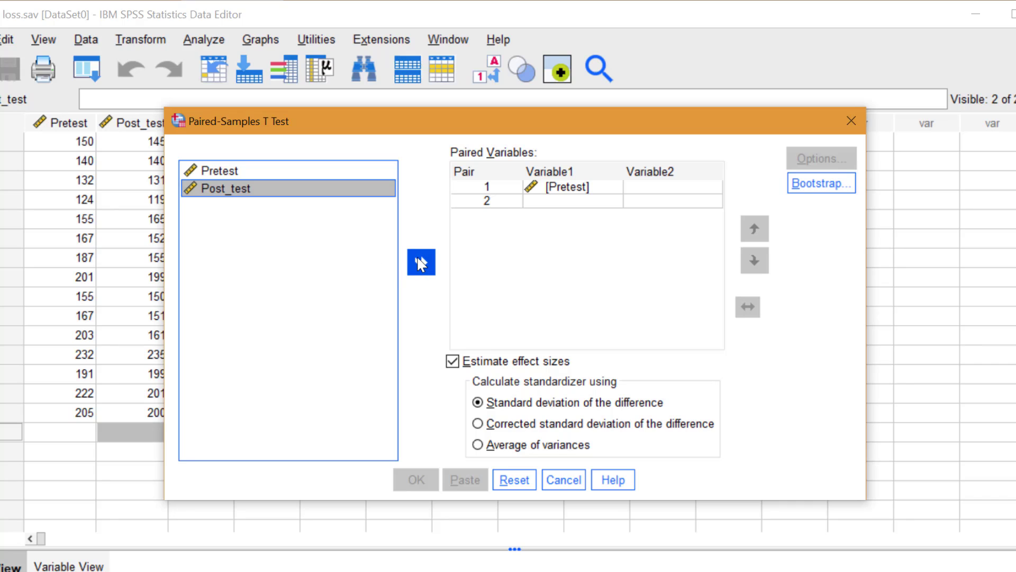
pyautogui.click(422, 262)
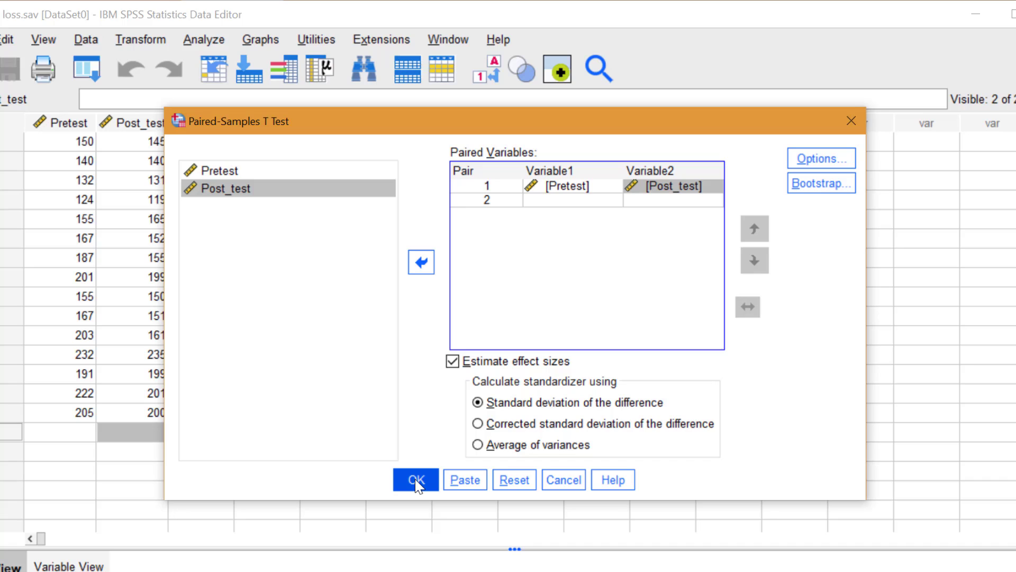
pyautogui.click(415, 480)
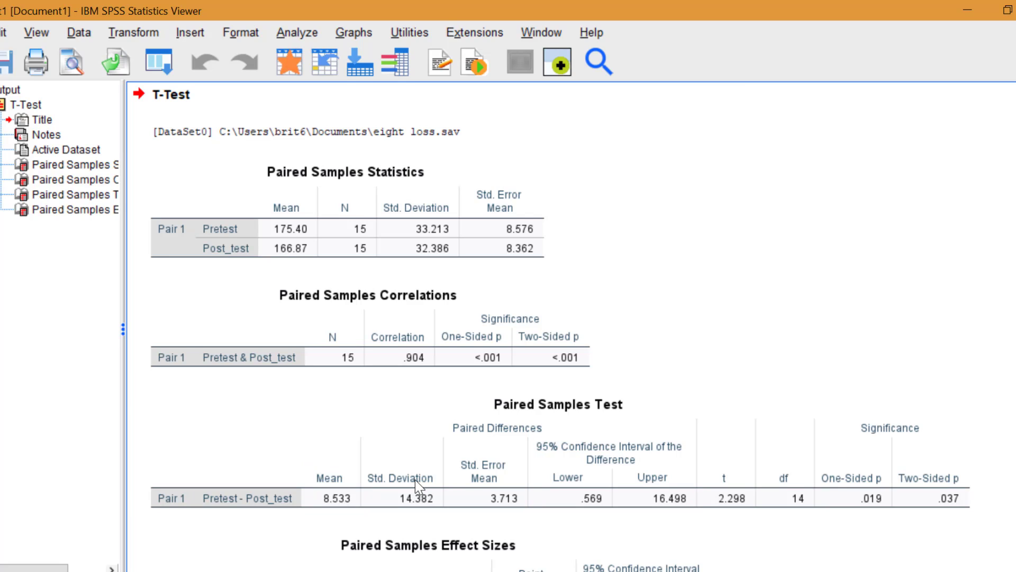
# Step: Highlight the two-sided p value of .037 in the Paired Samples Test table
pyautogui.click(932, 490)
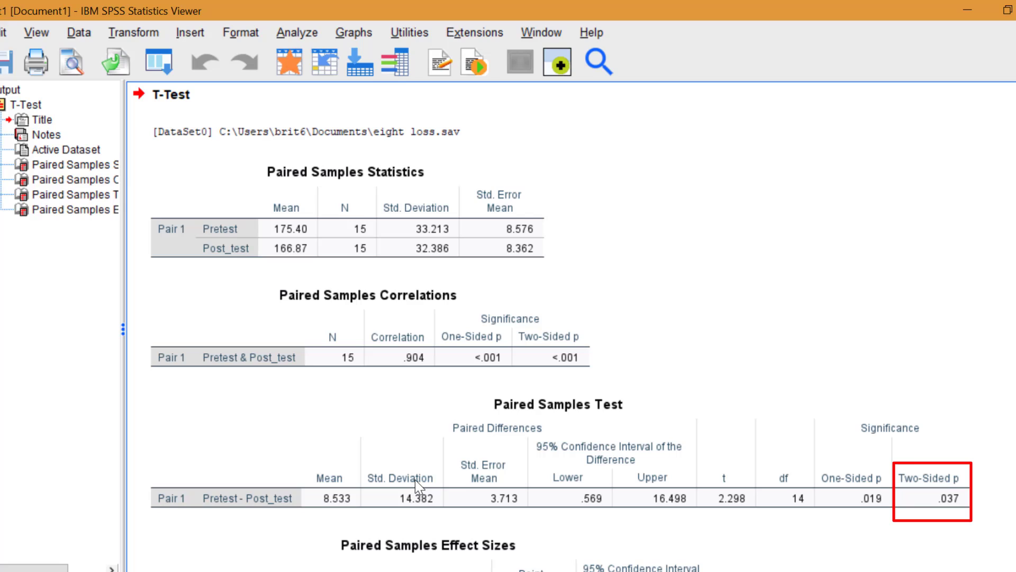